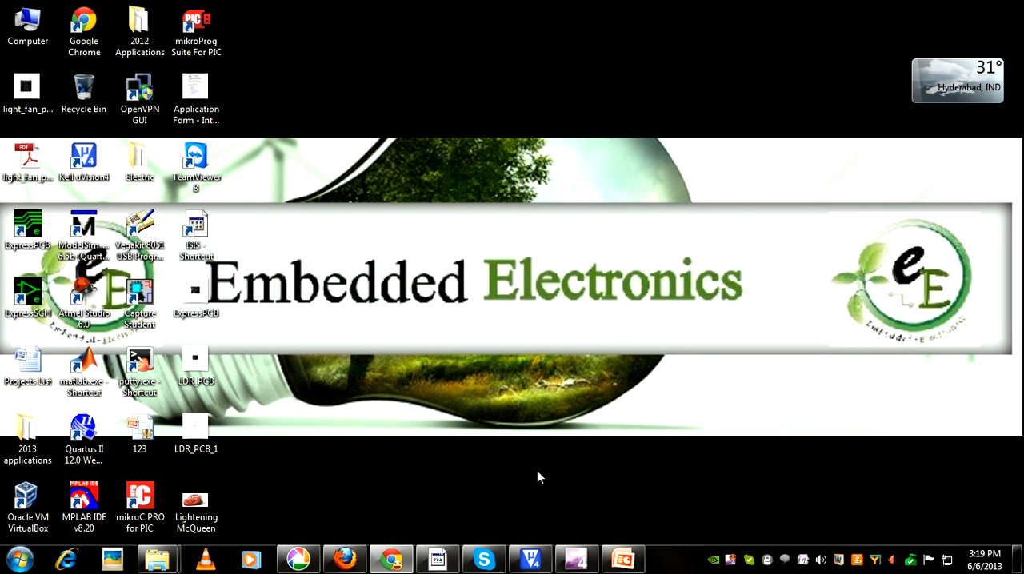
Launch the linefollower_robot project shortcut so the schematic loads in ISIS.
{"action": "left_click", "coordinate": [439, 557]}
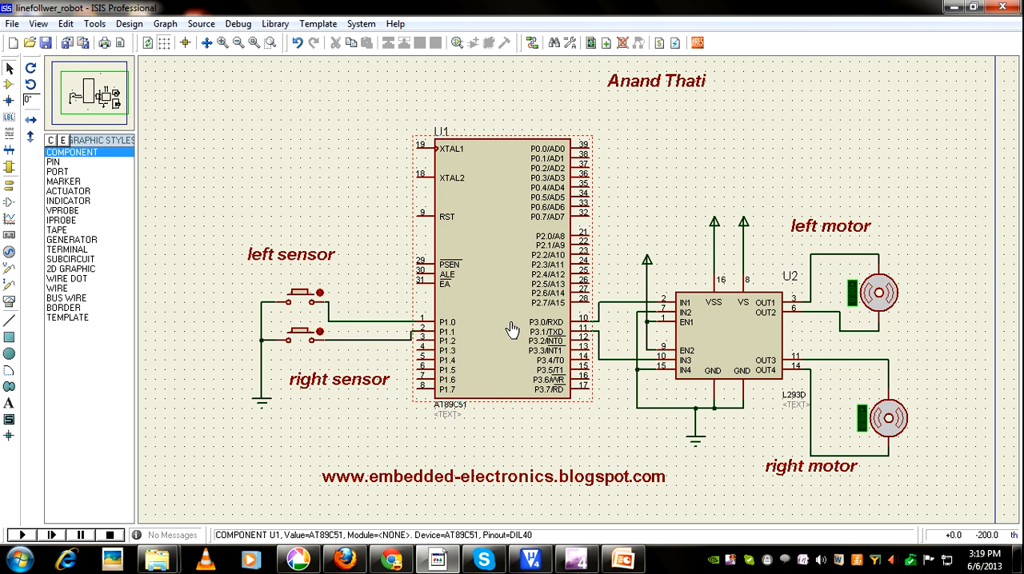
{"action": "left_click", "coordinate": [736, 356]}
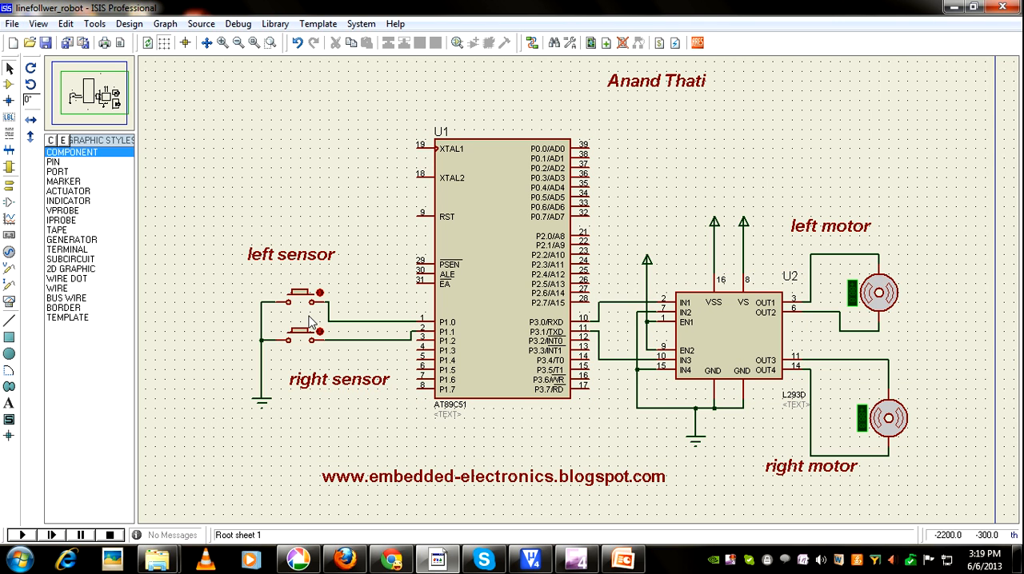
{"action": "left_click", "coordinate": [294, 294]}
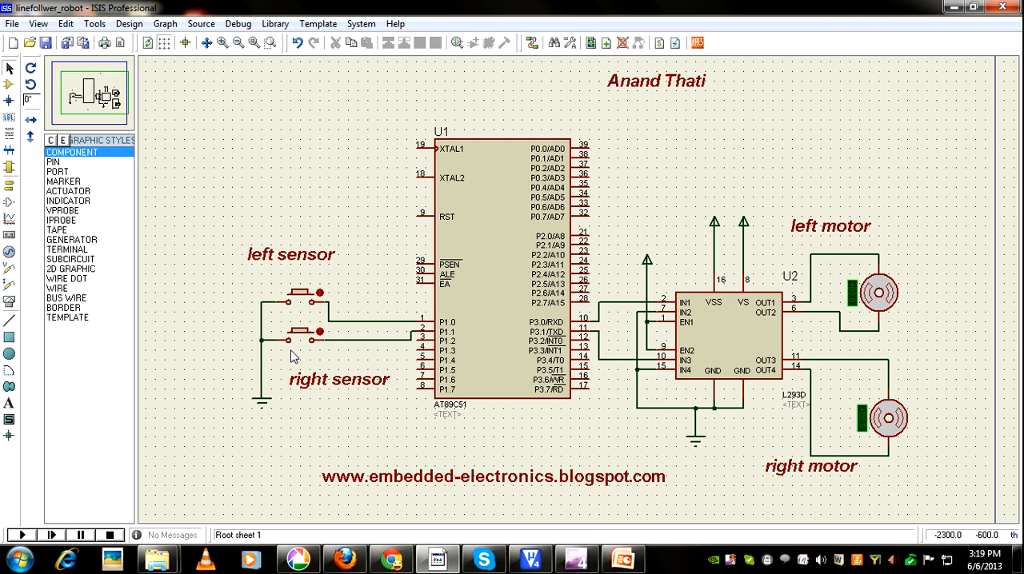
{"action": "mouse_move", "coordinate": [303, 358]}
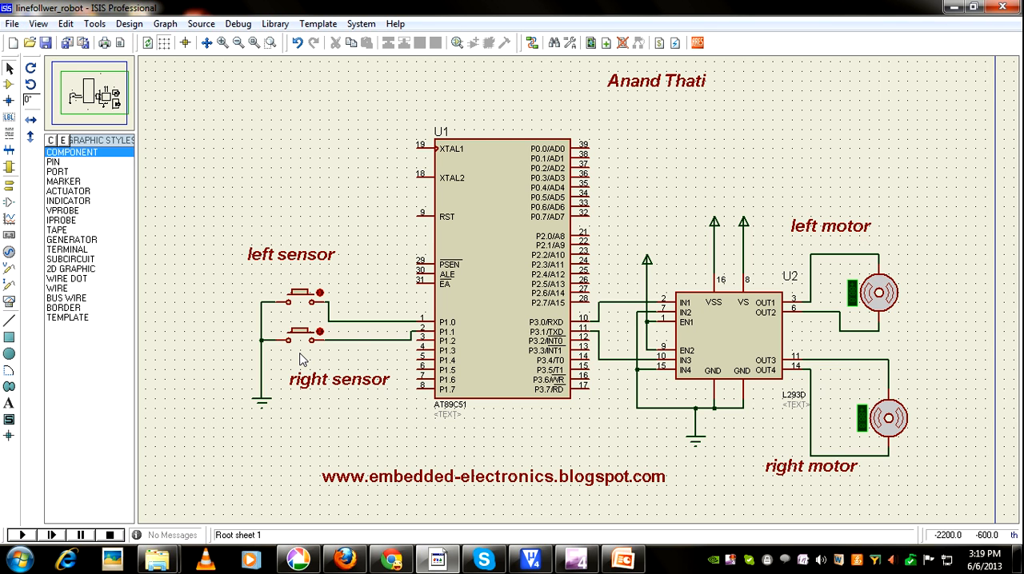
{"action": "mouse_move", "coordinate": [314, 355]}
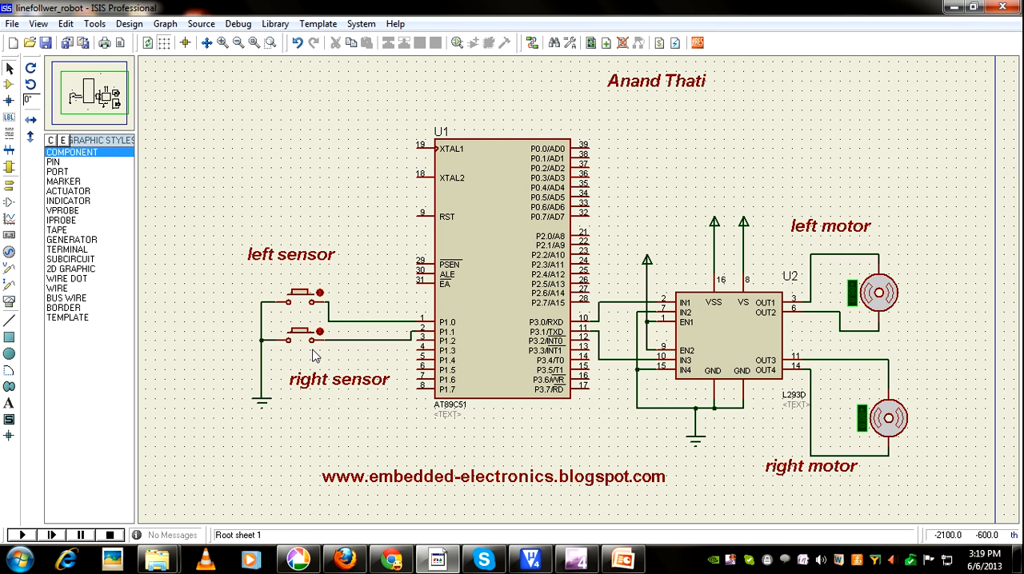
{"action": "mouse_move", "coordinate": [345, 454]}
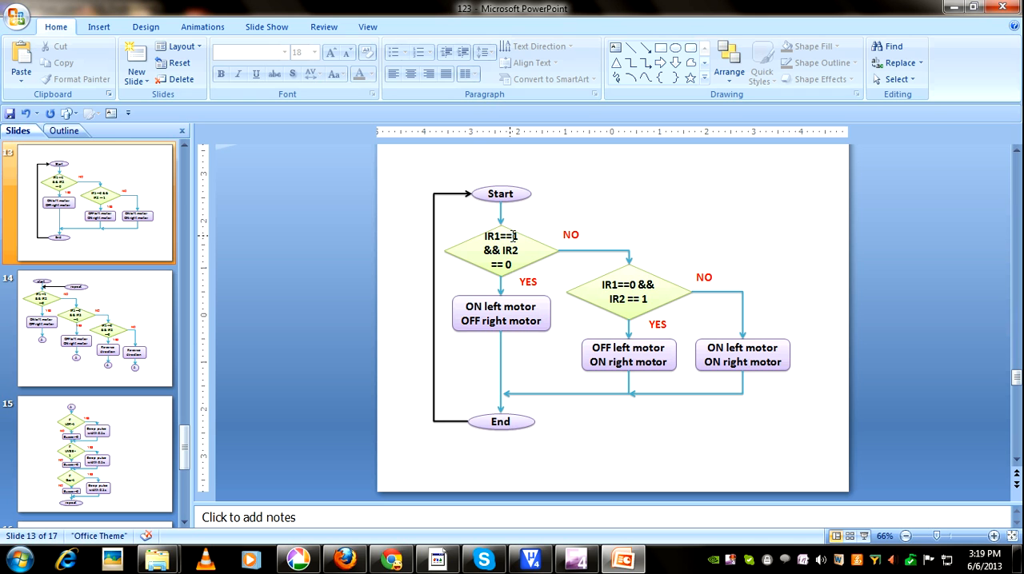
Review the sensor-to-motor flowchart on slide 13, then switch back to the ISIS schematic.
{"action": "left_click", "coordinate": [499, 250]}
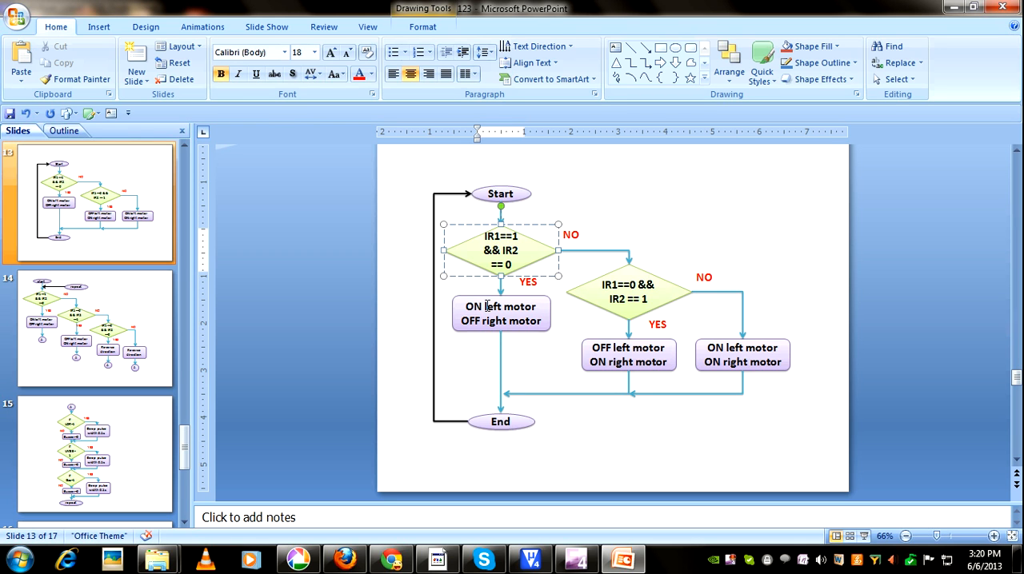
{"action": "mouse_move", "coordinate": [492, 307]}
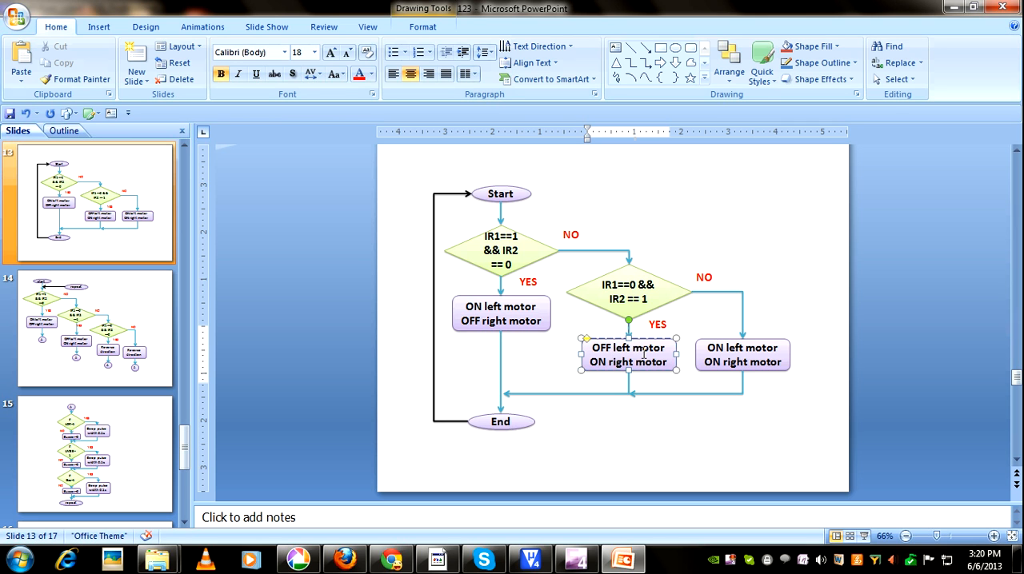
{"action": "mouse_move", "coordinate": [733, 322]}
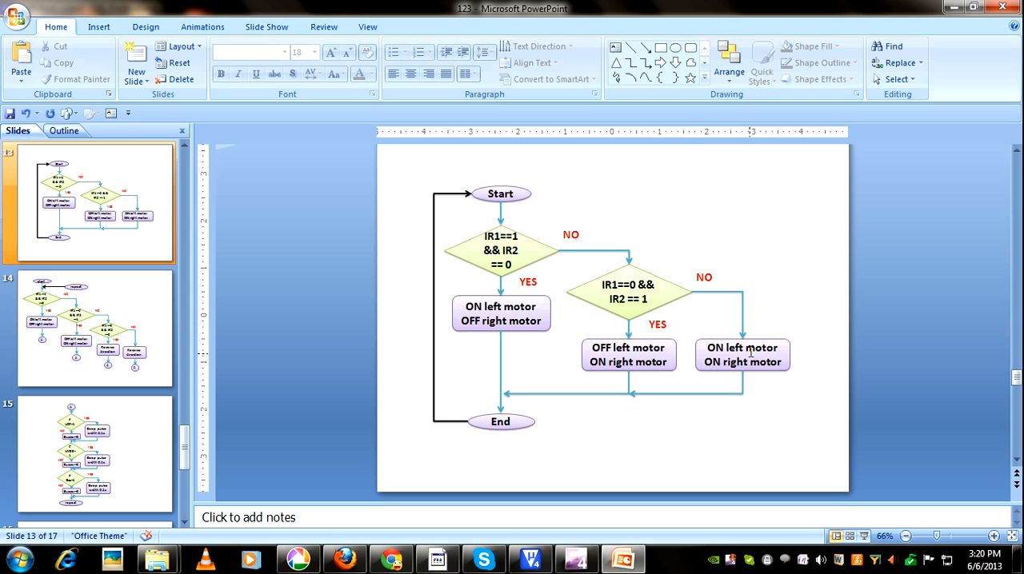
{"action": "left_click", "coordinate": [743, 355]}
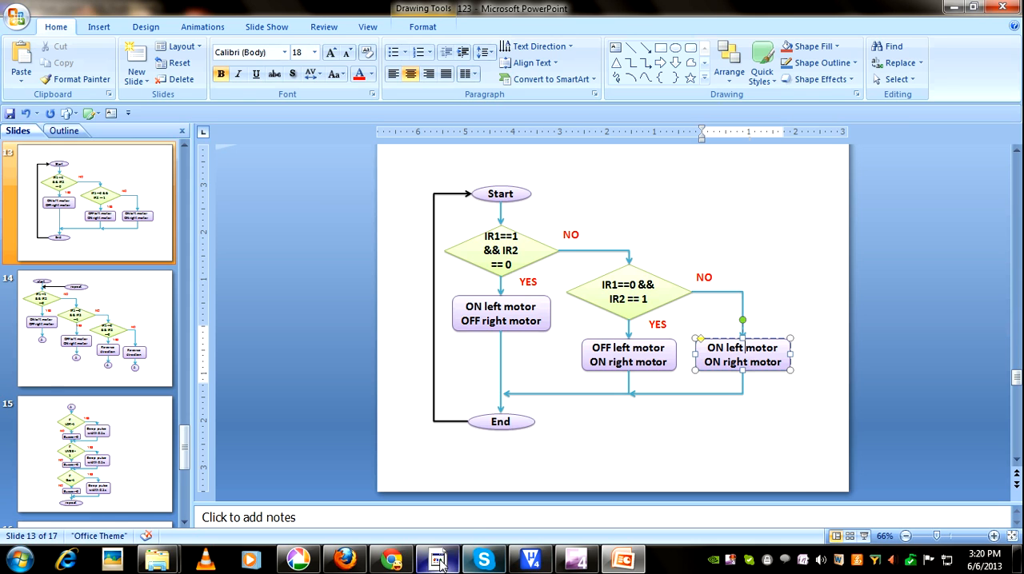
{"action": "left_click", "coordinate": [438, 560]}
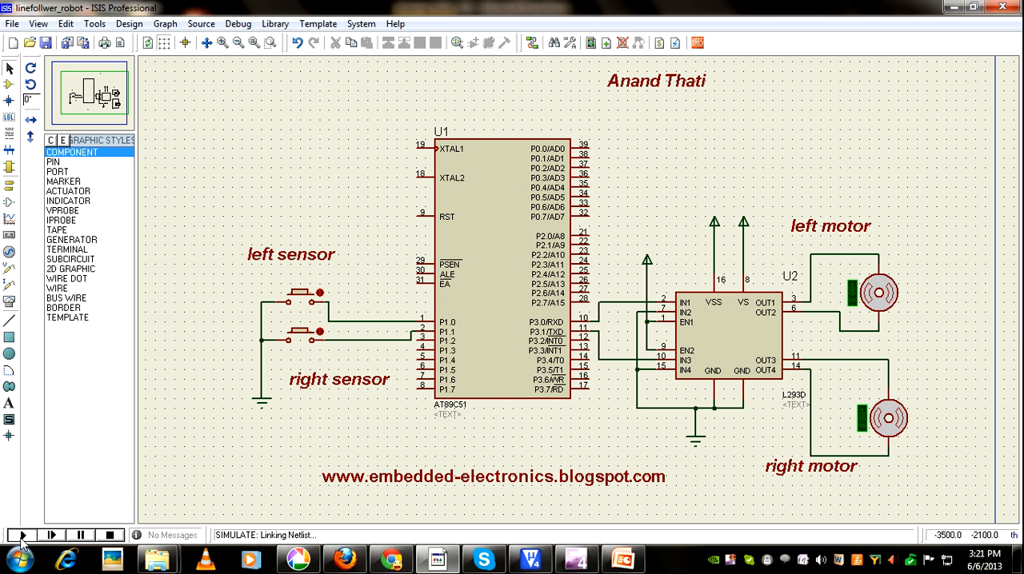
Run the simulation, toggle a sensor push button to spin the motors, then stop it.
{"action": "left_click", "coordinate": [22, 534]}
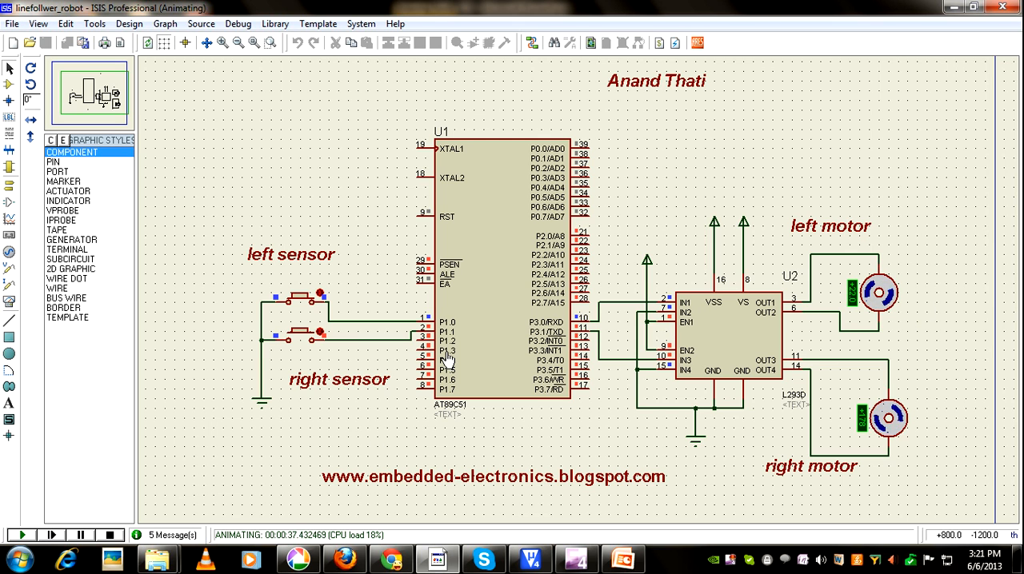
{"action": "left_click", "coordinate": [109, 535]}
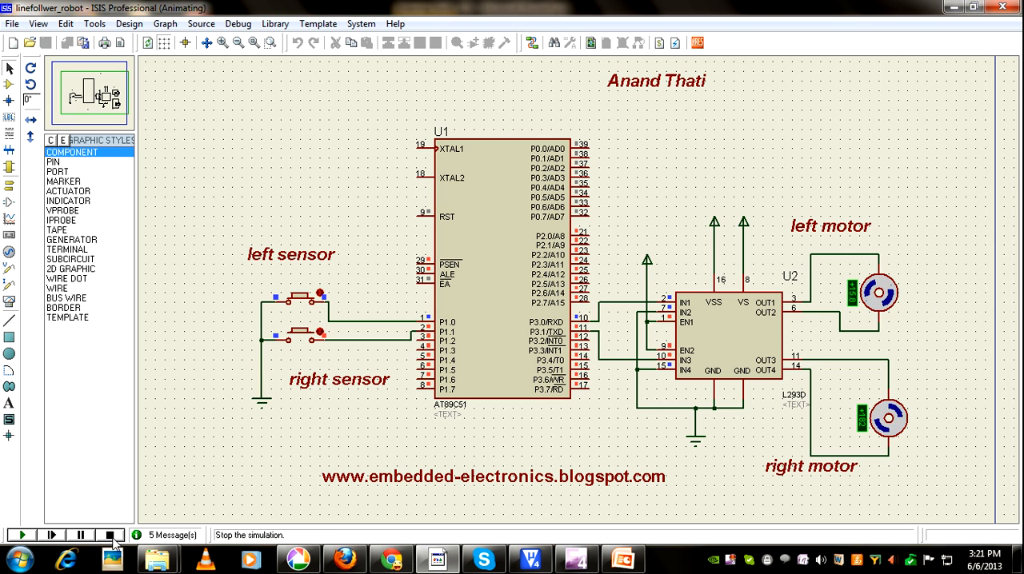
{"action": "left_click", "coordinate": [22, 536]}
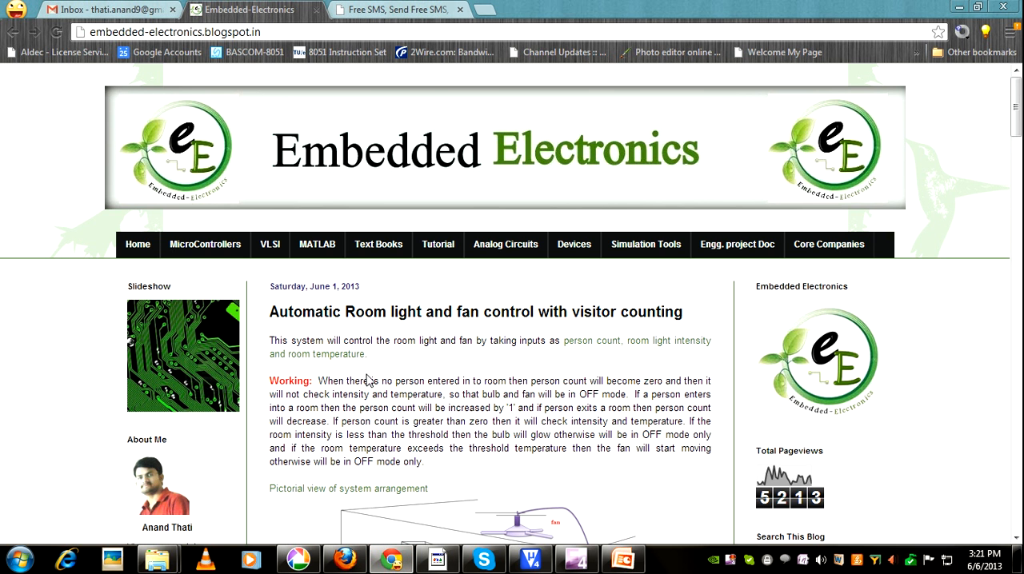
Scroll the room light and fan control post down to its main flow chart image.
{"action": "scroll", "scroll_direction": "down", "scroll_amount": 3}
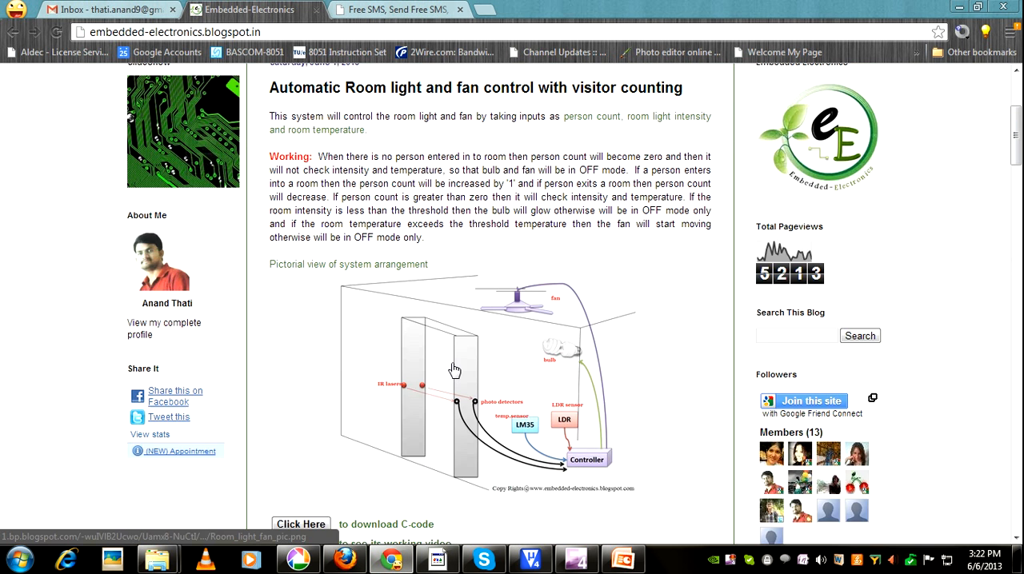
{"action": "scroll", "scroll_direction": "down", "scroll_amount": 3}
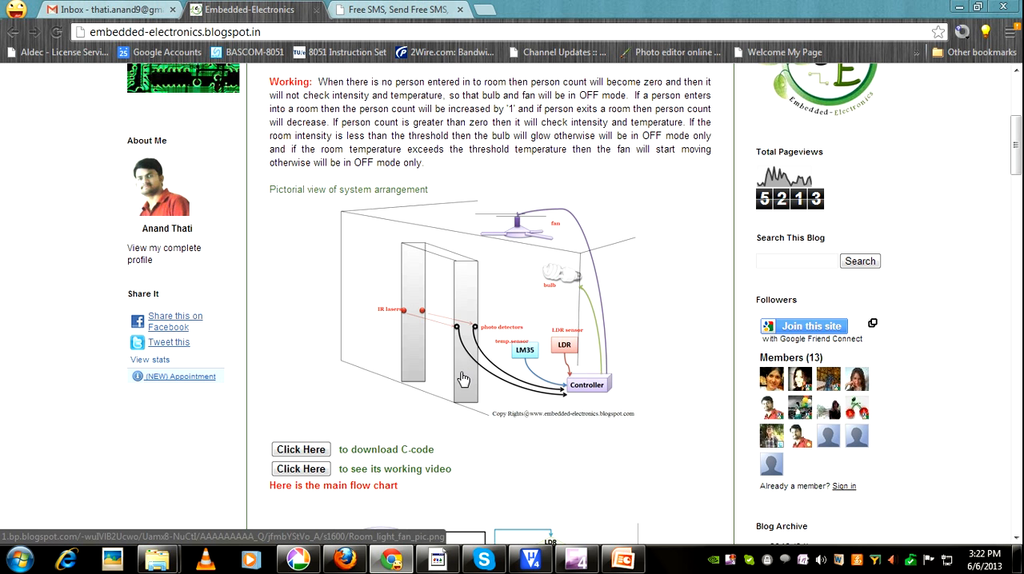
{"action": "scroll", "scroll_direction": "down", "scroll_amount": 3}
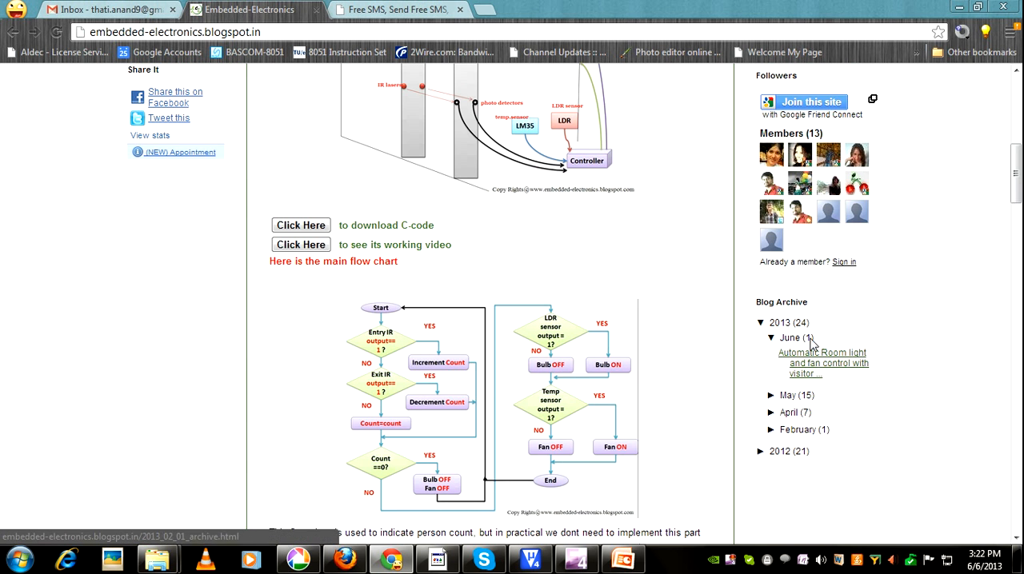